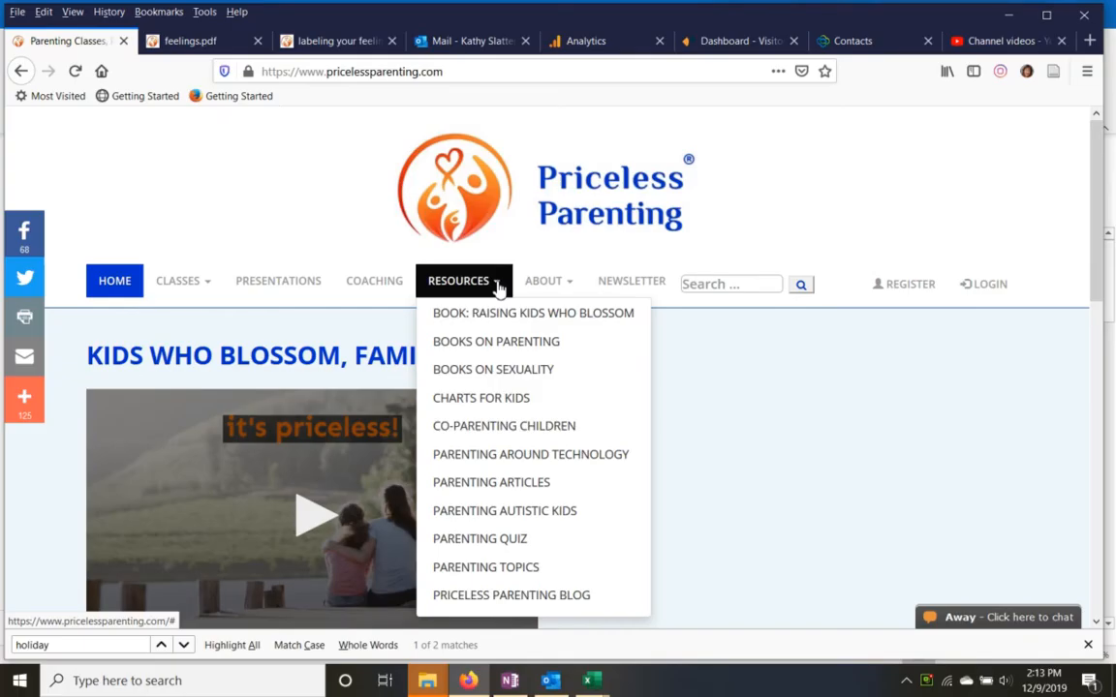
Open the Charts for Kids page and browse the Feelings Chart and Name Your Feelings printables
click(480, 397)
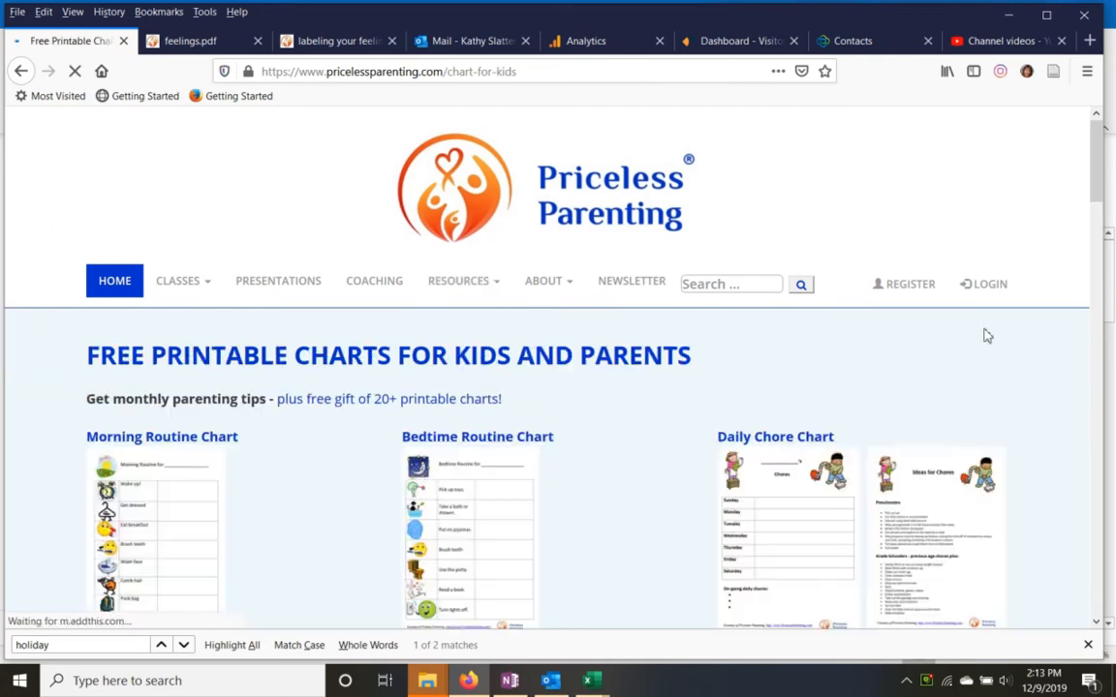
scroll(down, 3)
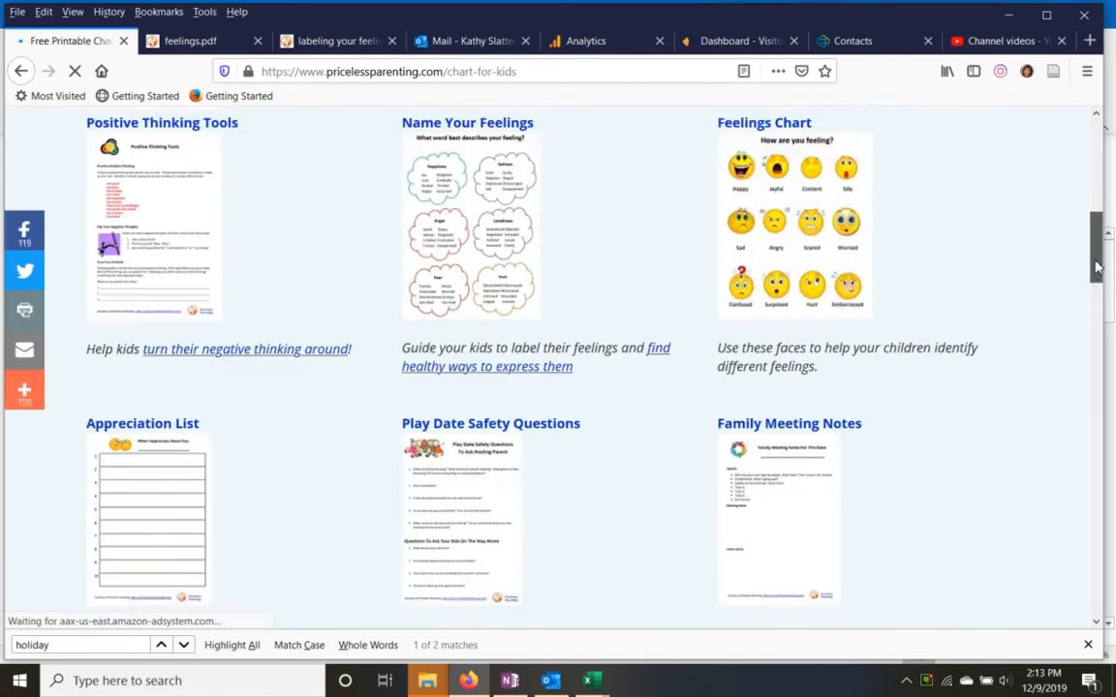
scroll(up, 3)
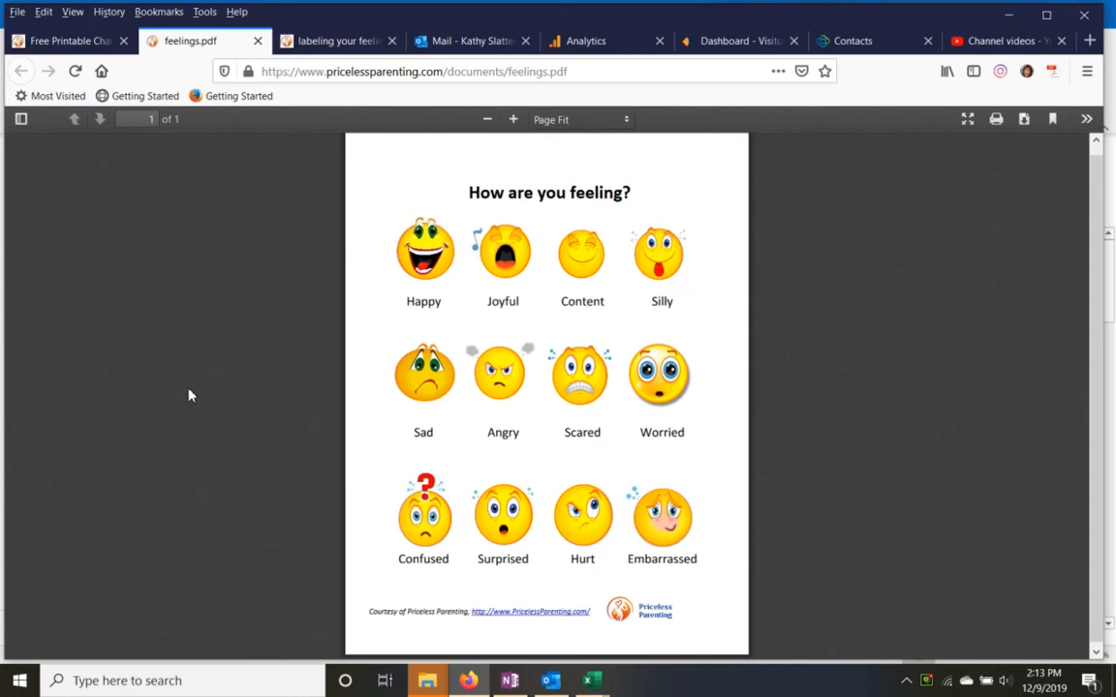
Switch to the 'labeling your feelings' PDF tab showing emotion word clouds
click(337, 40)
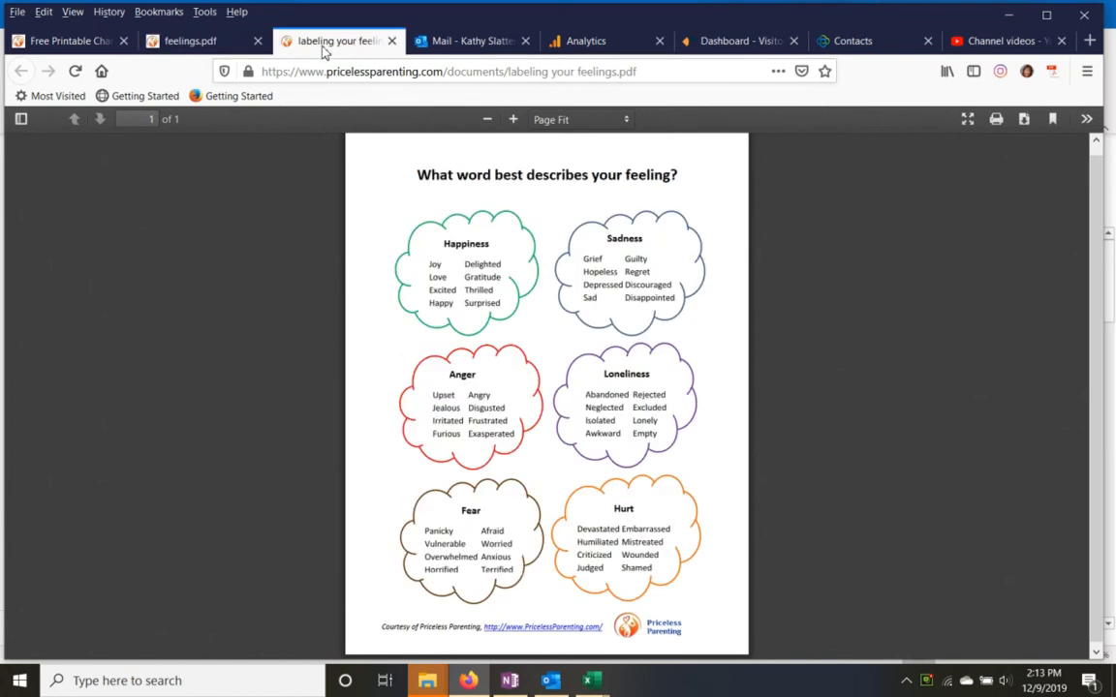
mouse_move(204, 482)
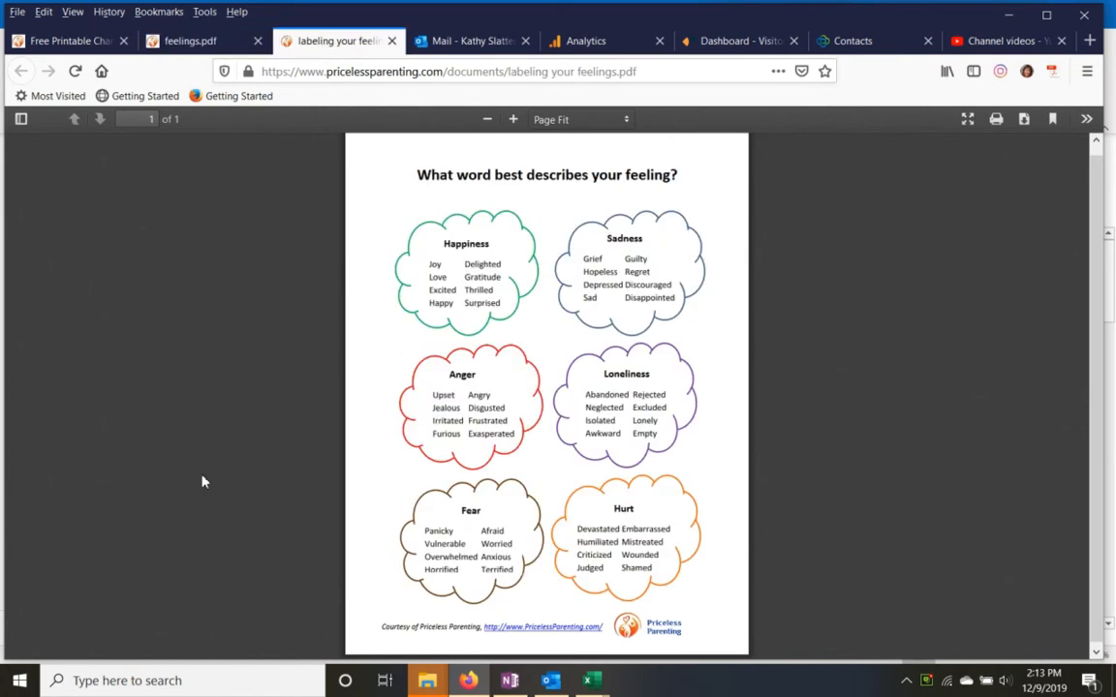